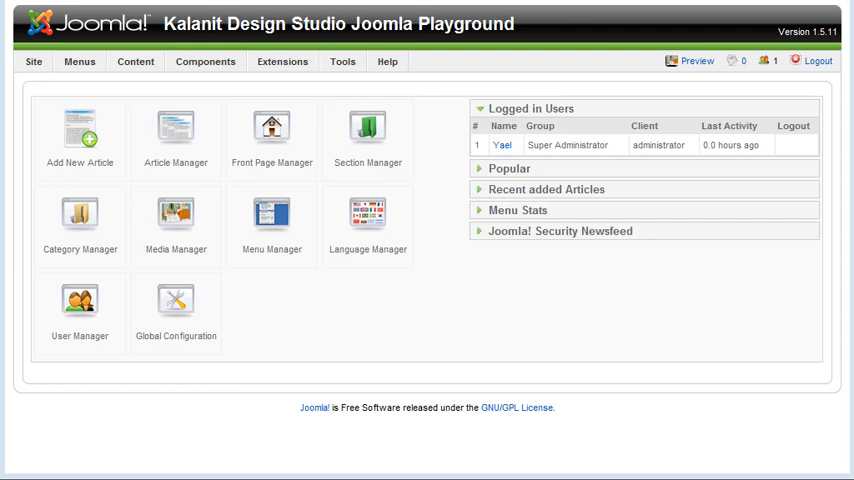
mouse_move(272, 376)
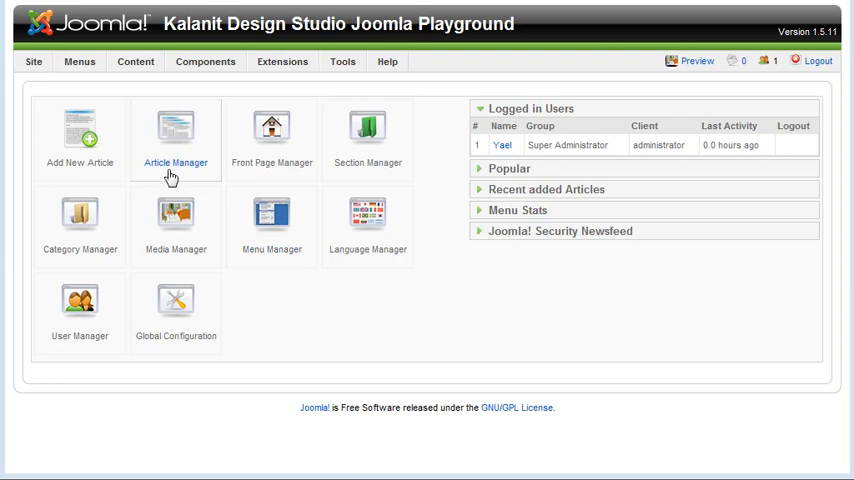
Step: Expand the Menus dropdown from the Control Panel's top menu bar
left_click(80, 60)
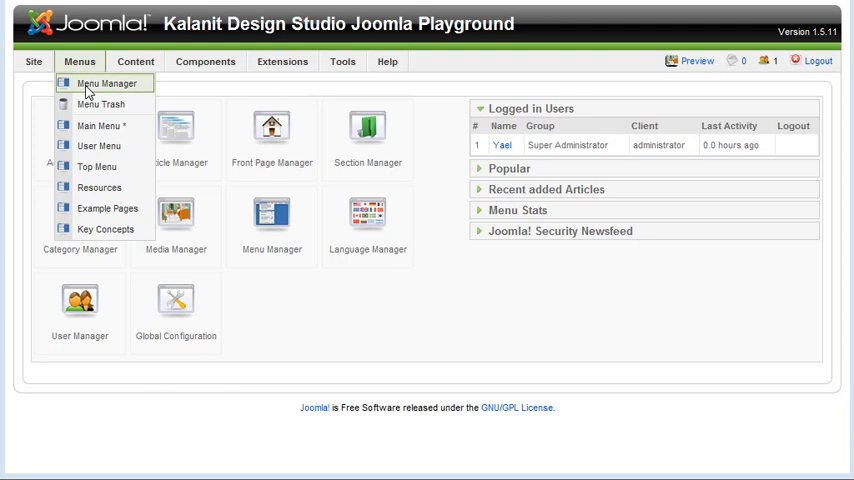
mouse_move(100, 104)
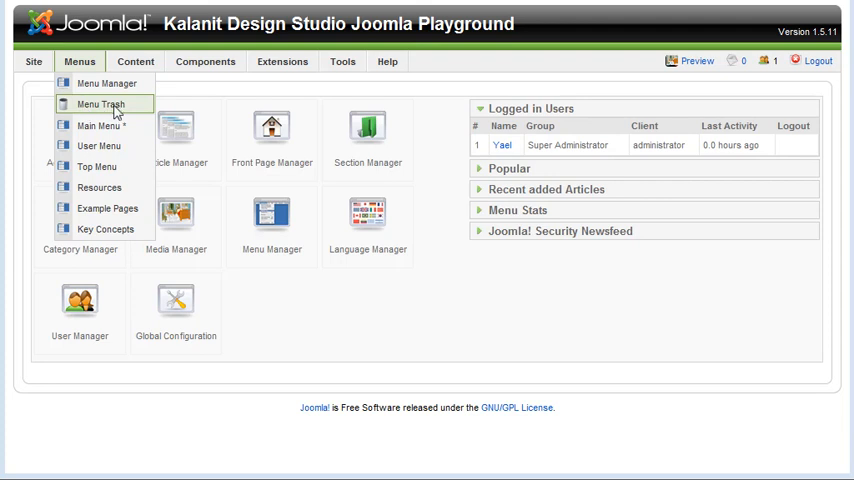
mouse_move(116, 108)
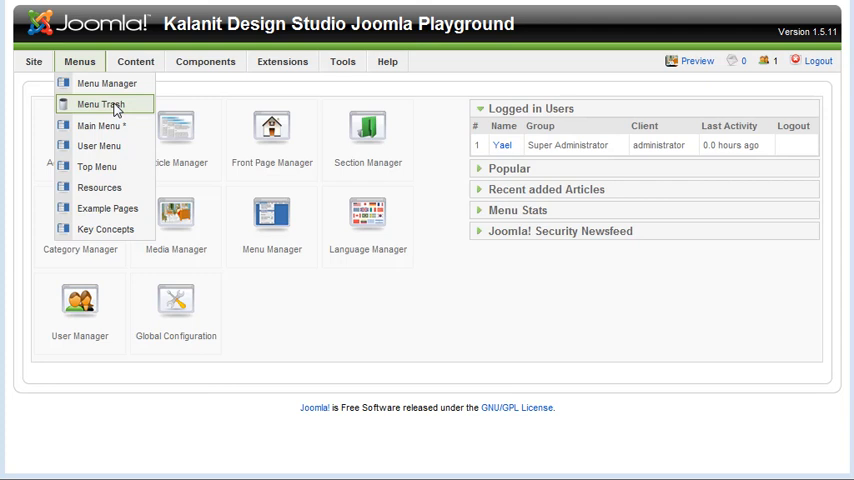
mouse_move(100, 126)
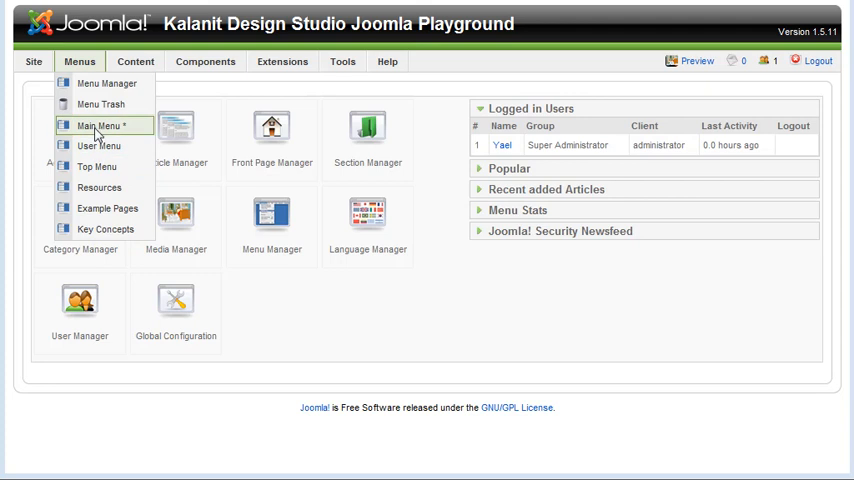
mouse_move(98, 130)
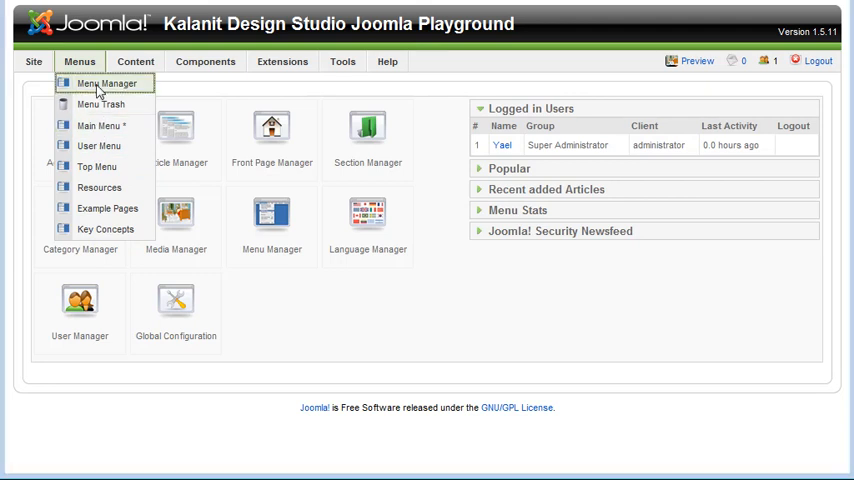
Step: Open Menu Manager, cancel out of Main Menu's edit form, and expand the Menus dropdown again
left_click(106, 84)
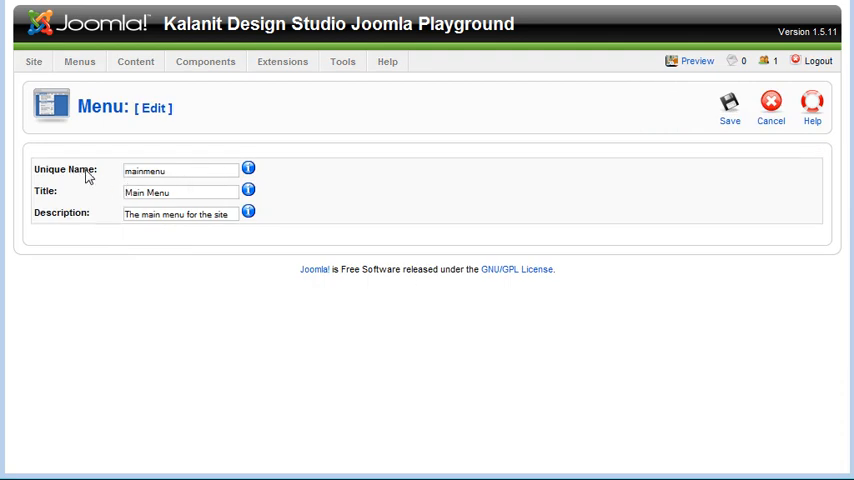
mouse_move(248, 168)
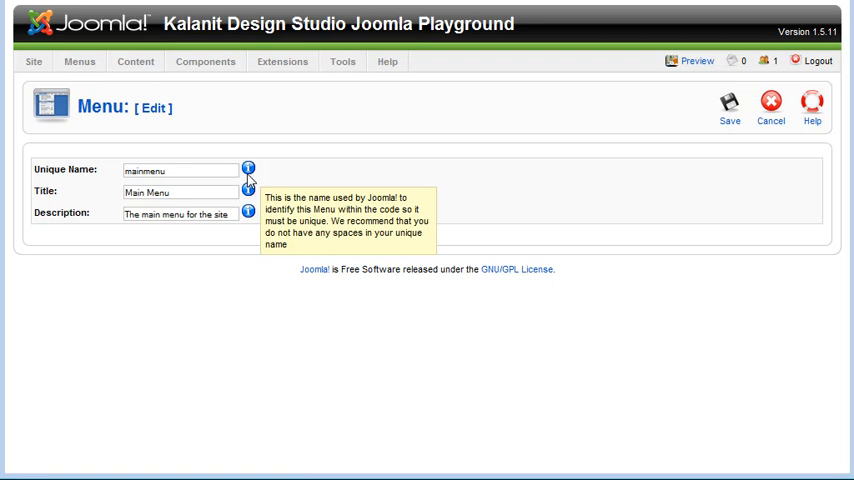
mouse_move(248, 188)
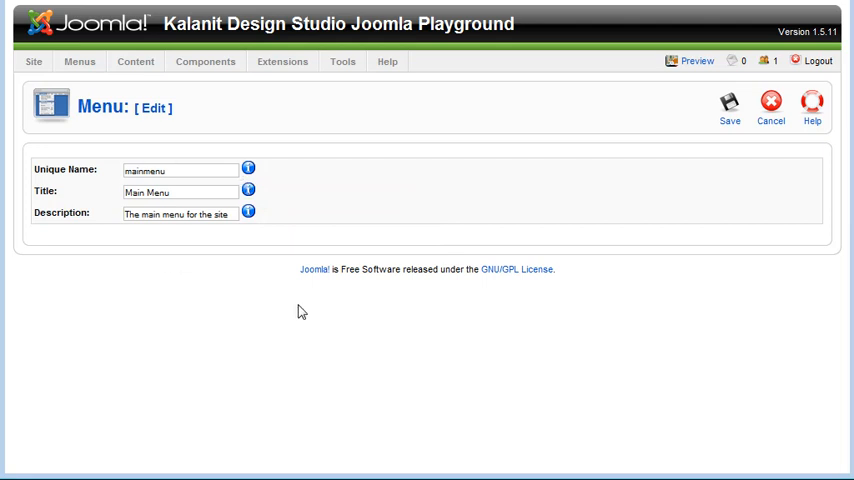
mouse_move(770, 104)
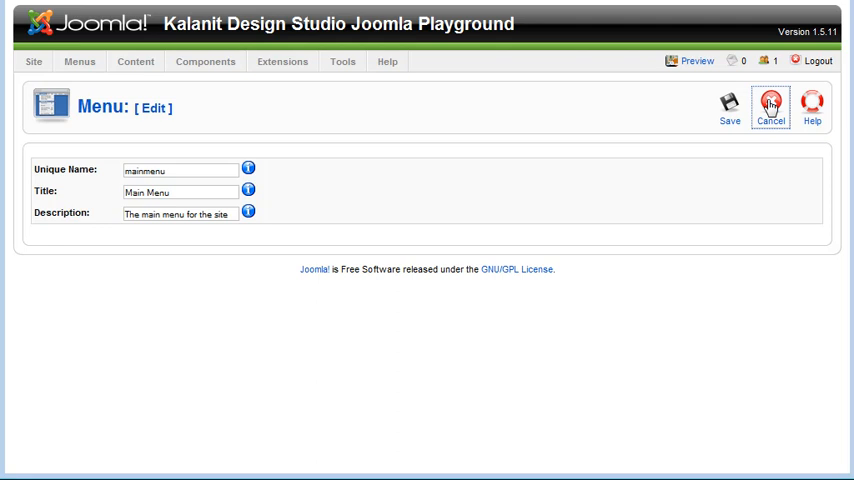
left_click(770, 104)
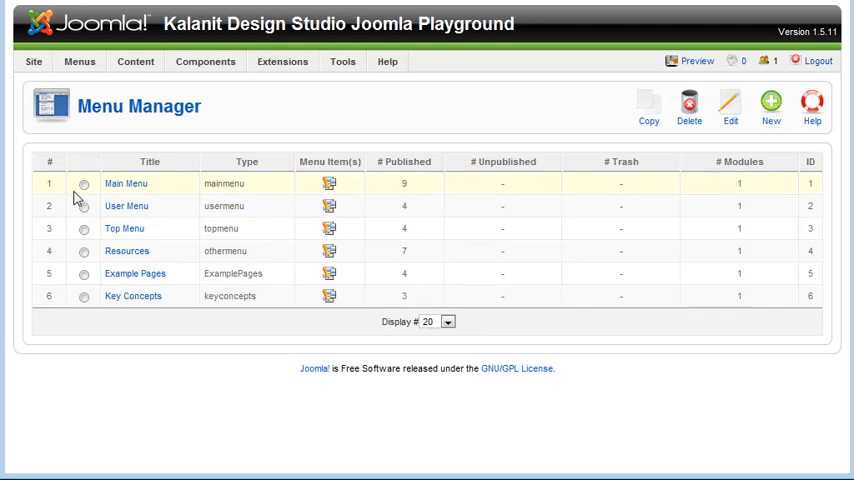
left_click(80, 60)
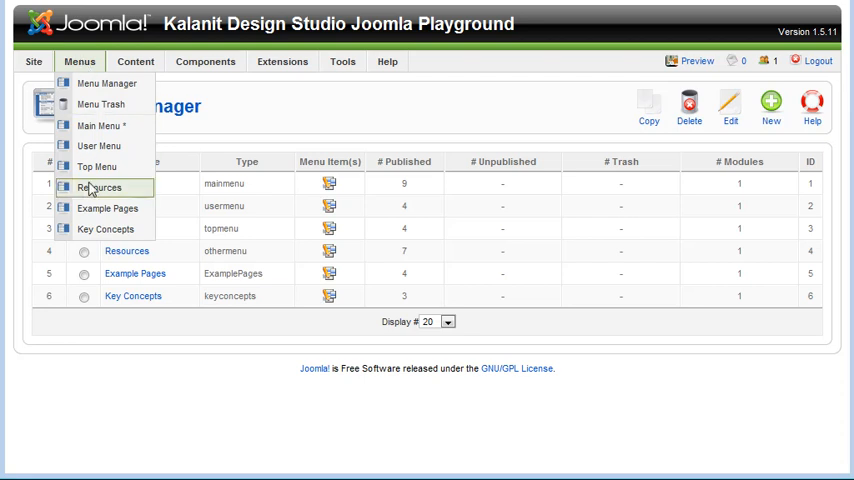
mouse_move(98, 126)
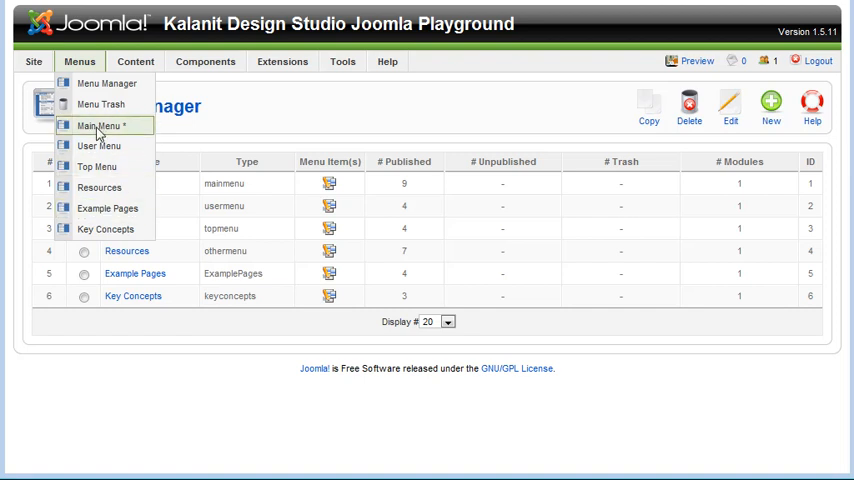
Step: Open the Menu Item Manager for mainmenu, listing Home, FAQ, News Feeds and others
left_click(96, 126)
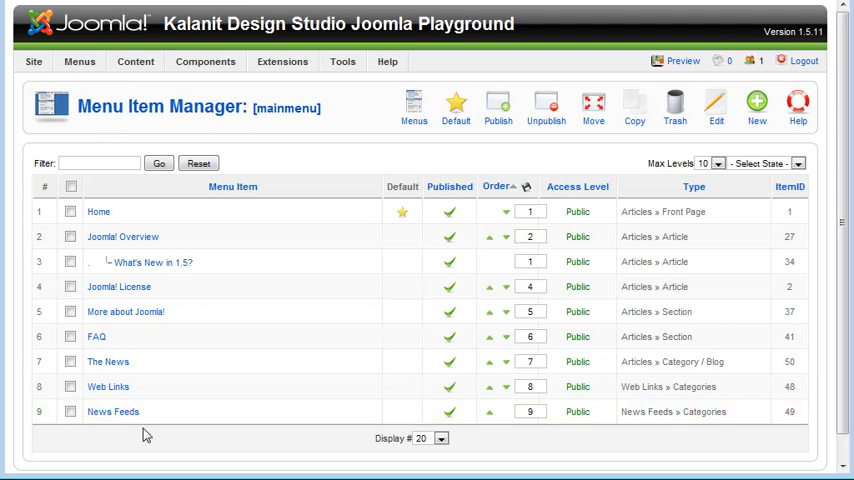
mouse_move(104, 236)
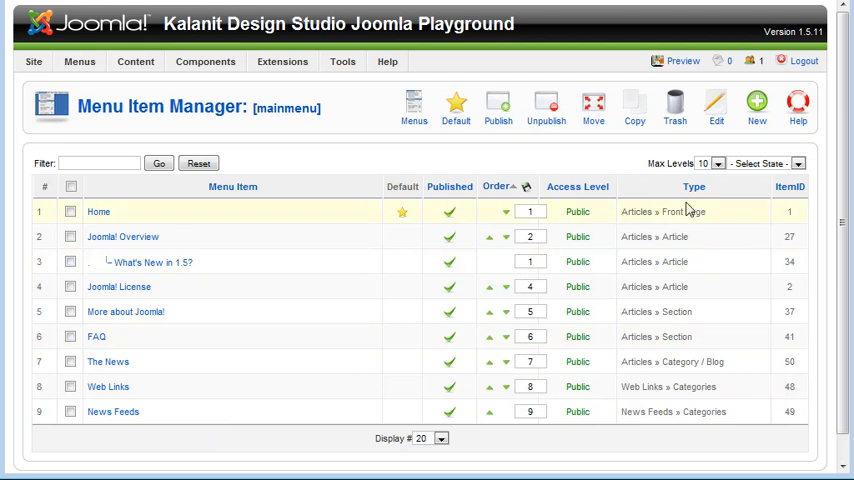
mouse_move(694, 188)
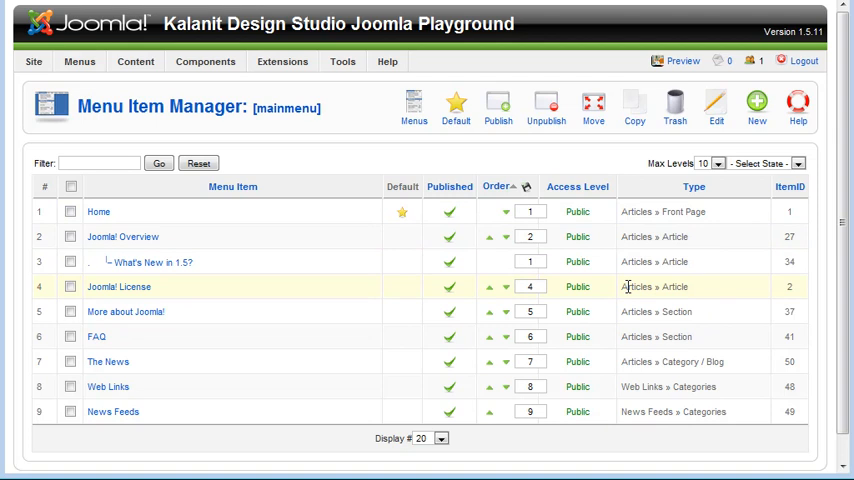
mouse_move(624, 290)
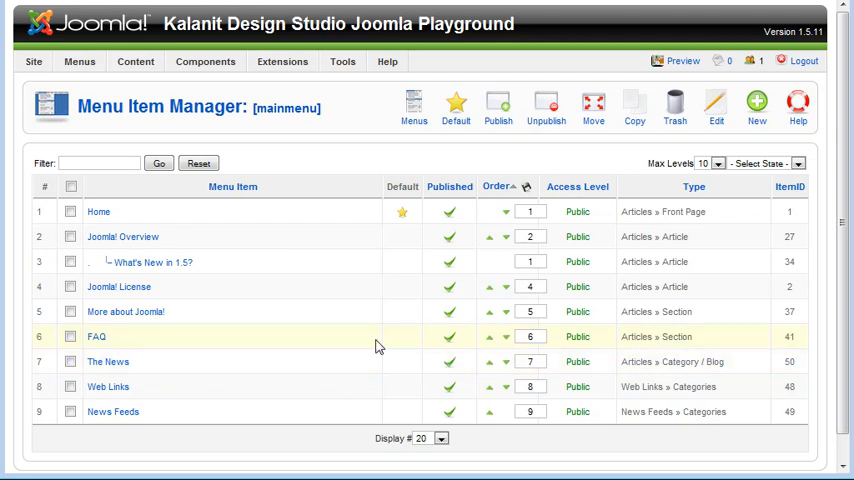
mouse_move(252, 472)
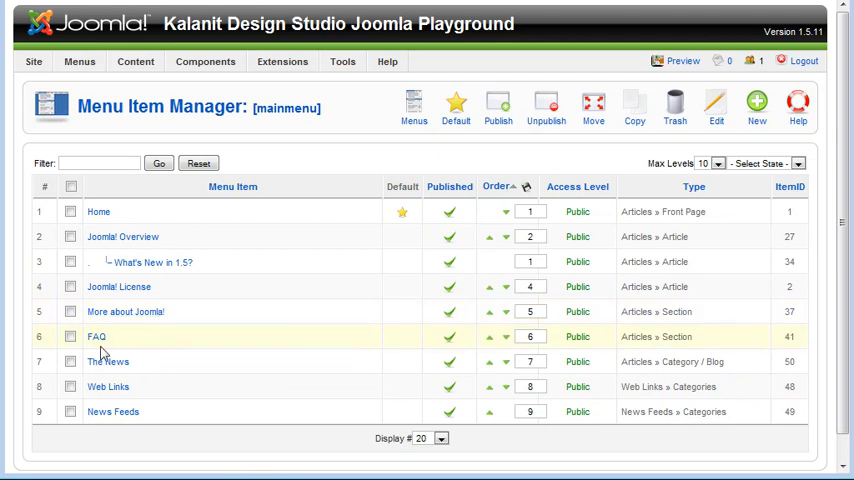
mouse_move(124, 312)
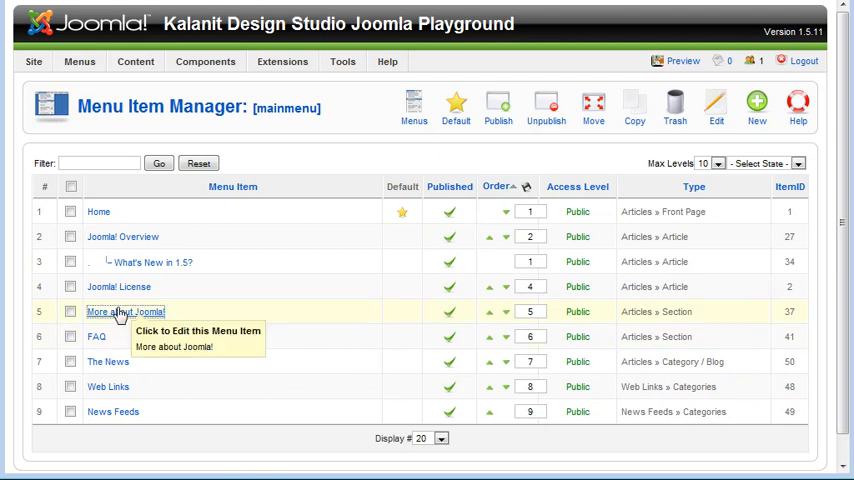
Step: Edit 'More about Joomla!': title and alias Joomla, parent FAQ, access level Registered
left_click(124, 312)
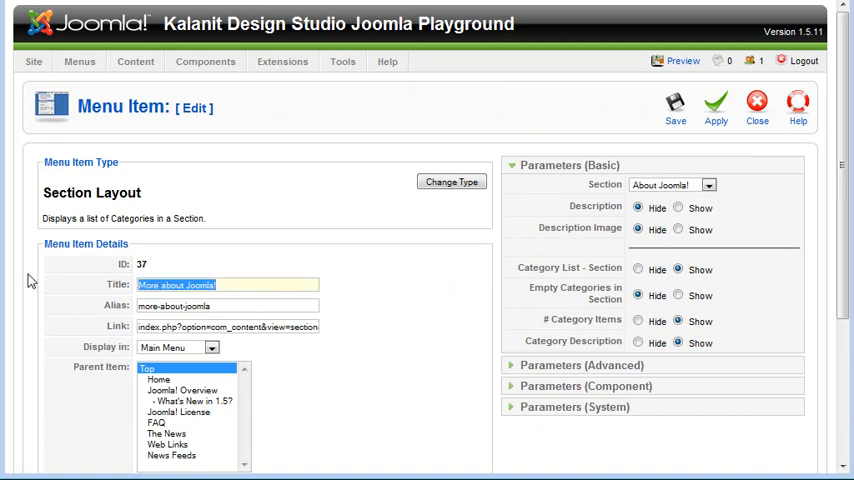
type("Joomla")
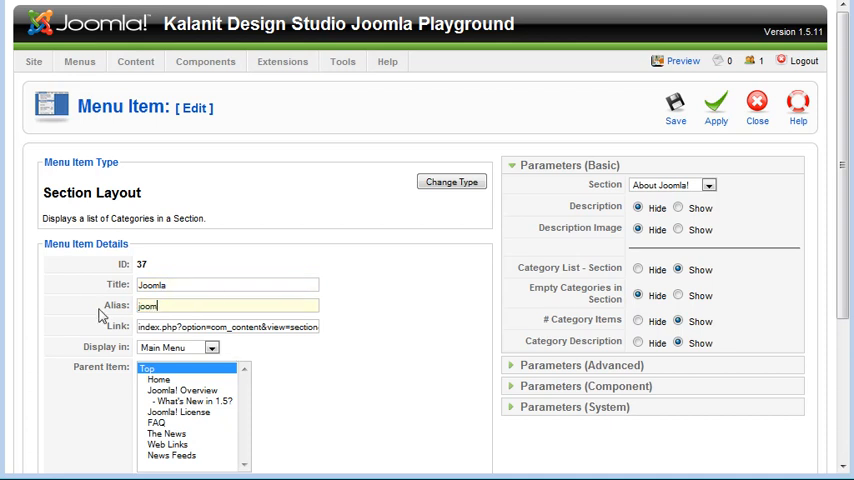
scroll("down", 3)
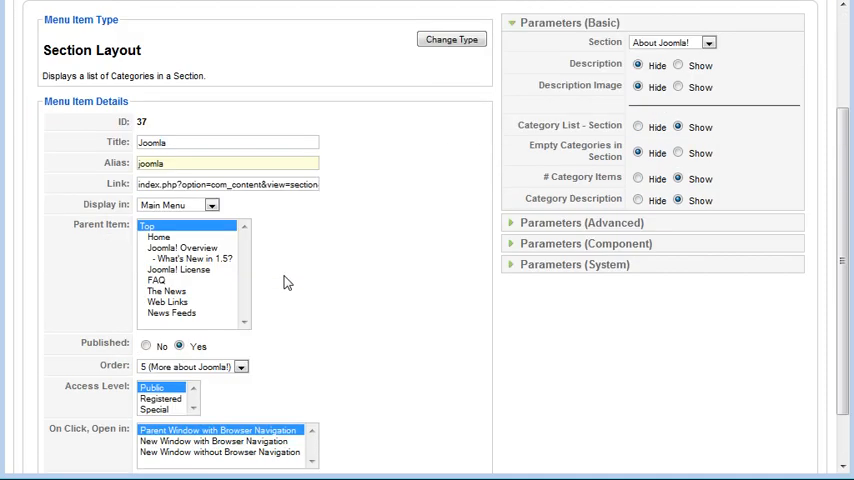
mouse_move(126, 312)
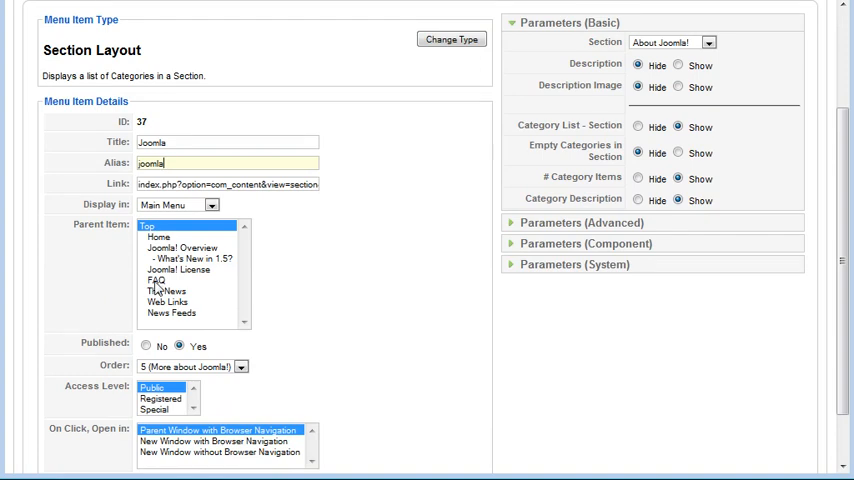
left_click(156, 280)
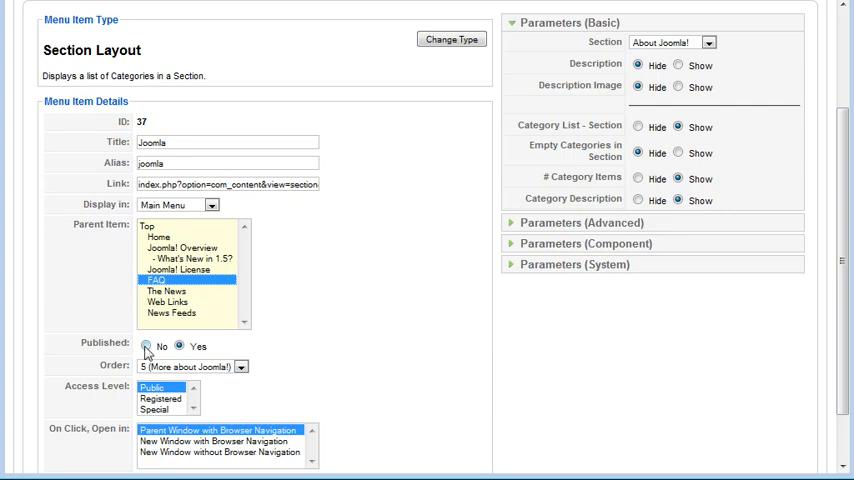
scroll("down", 3)
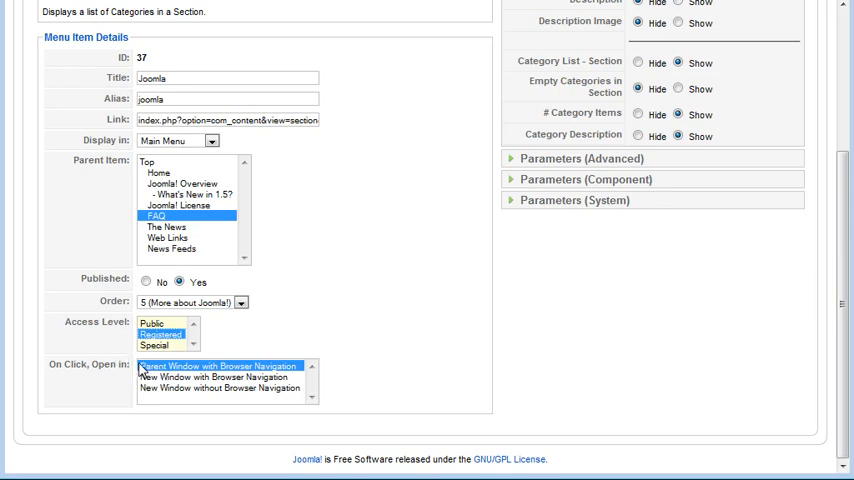
left_click(152, 322)
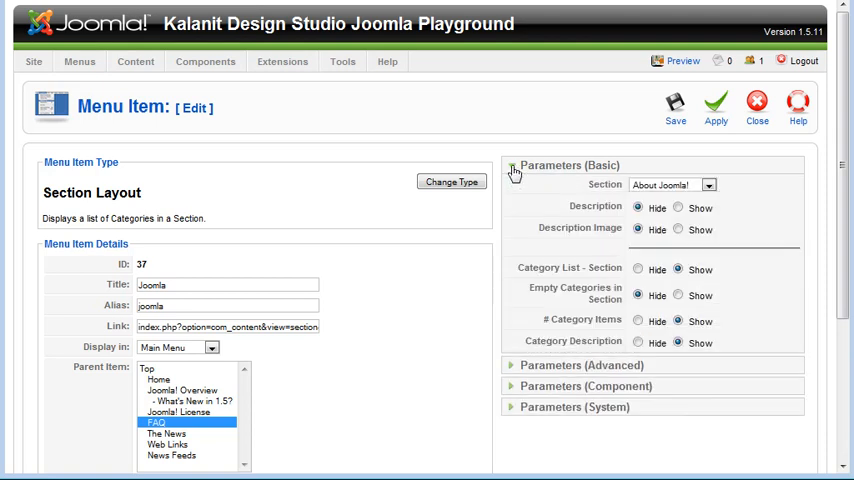
mouse_move(592, 246)
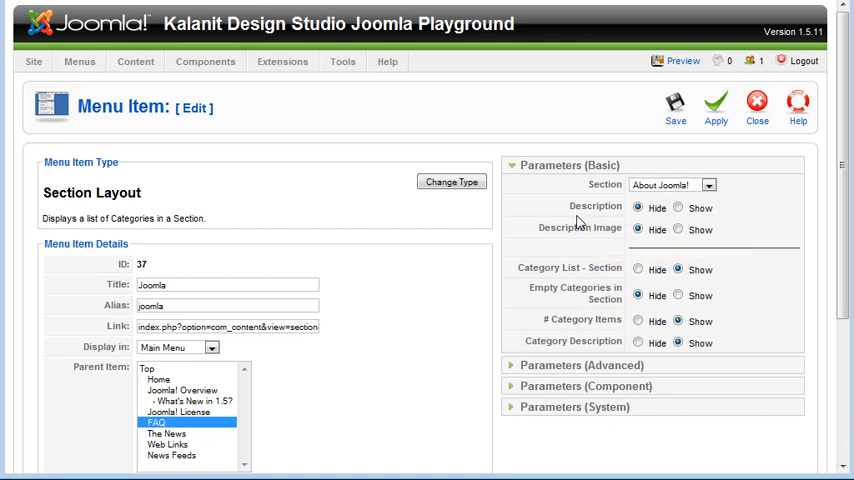
mouse_move(564, 264)
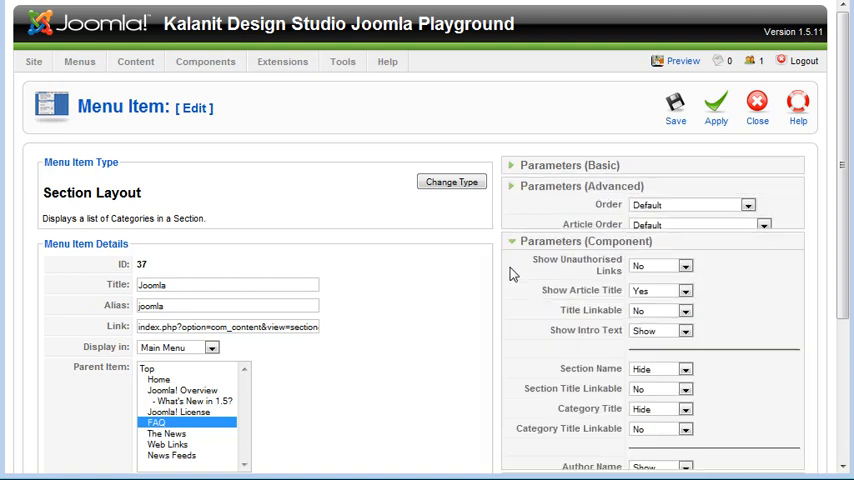
Step: Scroll through the expanded Advanced, Component and System parameter panels
scroll("down", 3)
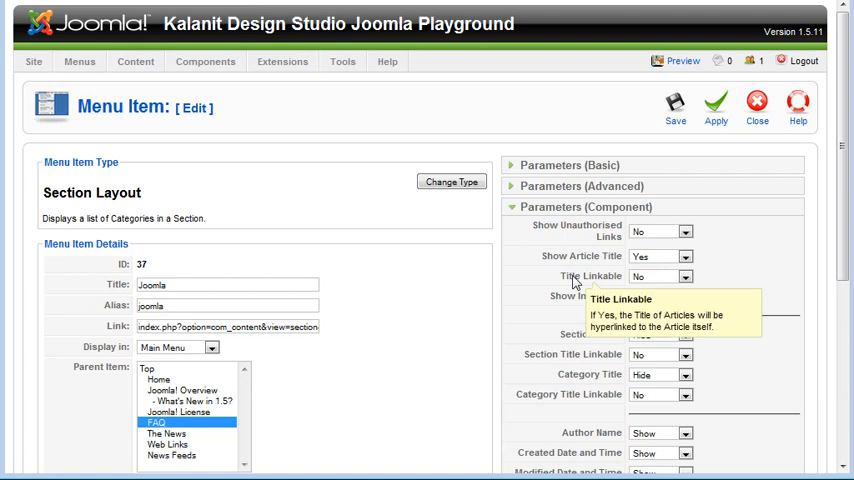
scroll("down", 3)
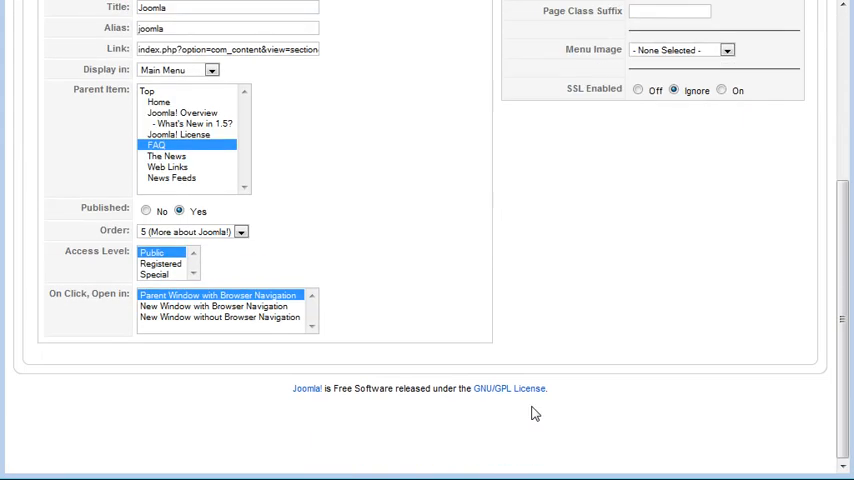
scroll("up", 3)
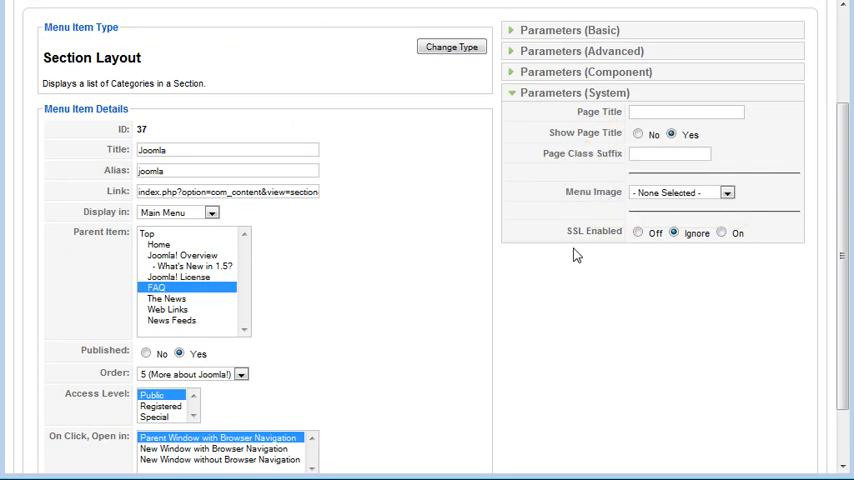
mouse_move(496, 258)
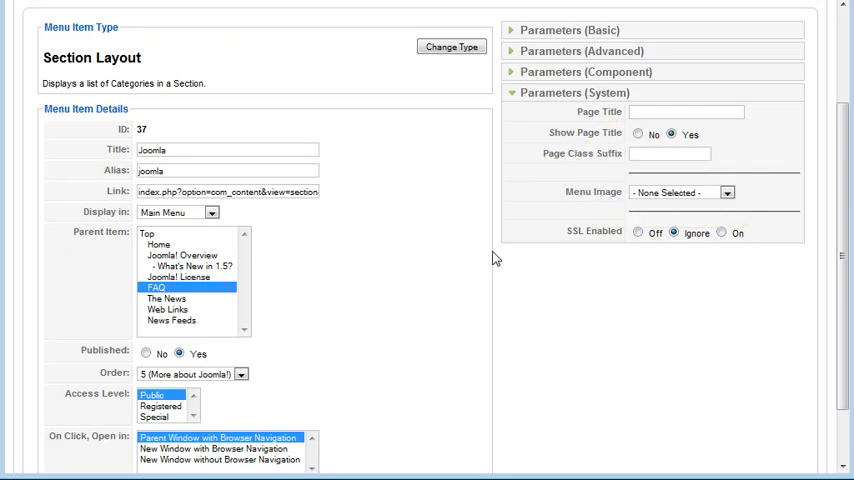